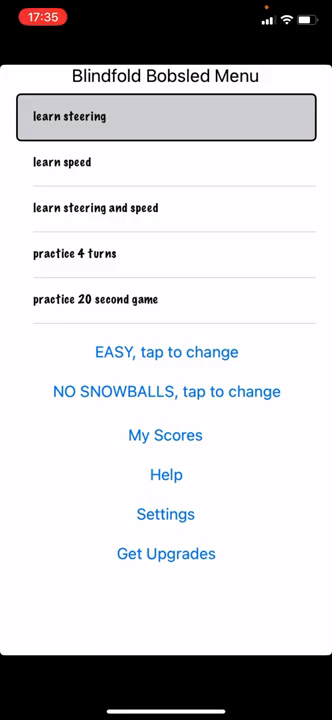
Review the found-word list, hearing foy and loft read aloud
click(166, 162)
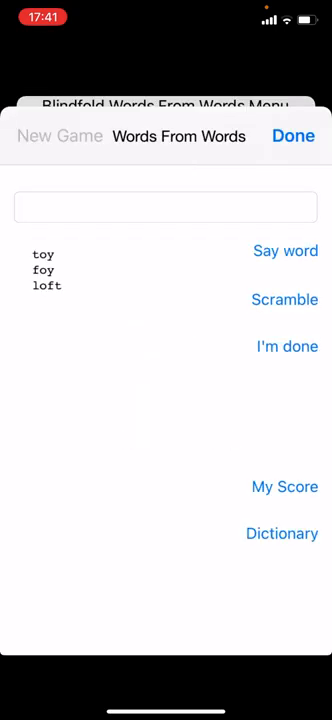
click(60, 136)
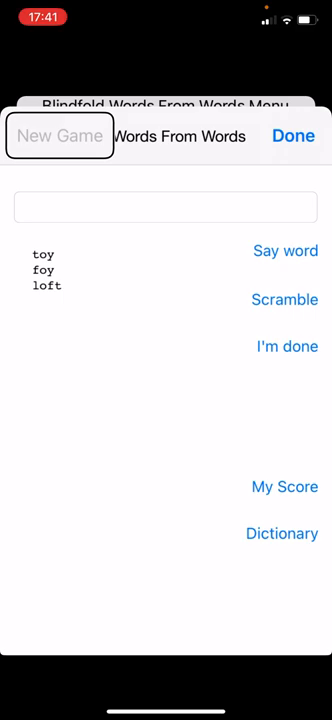
click(294, 136)
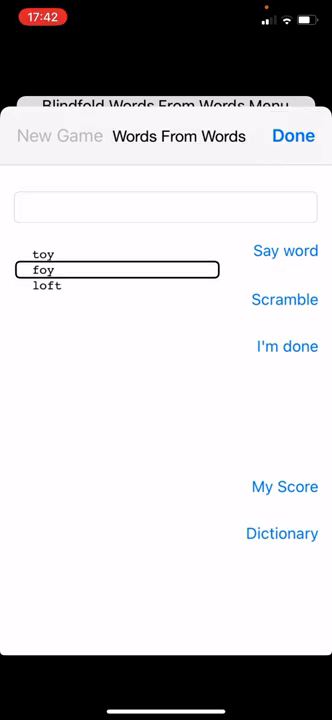
click(288, 346)
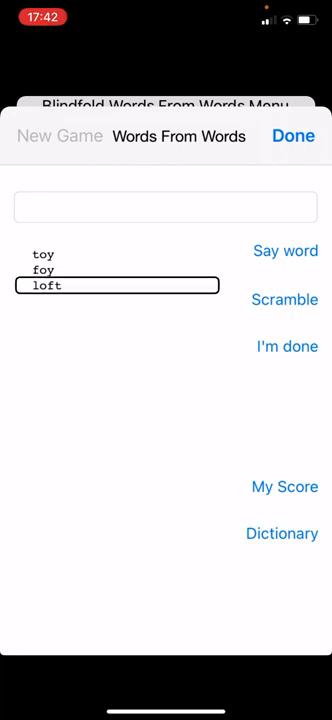
click(284, 250)
text(f)
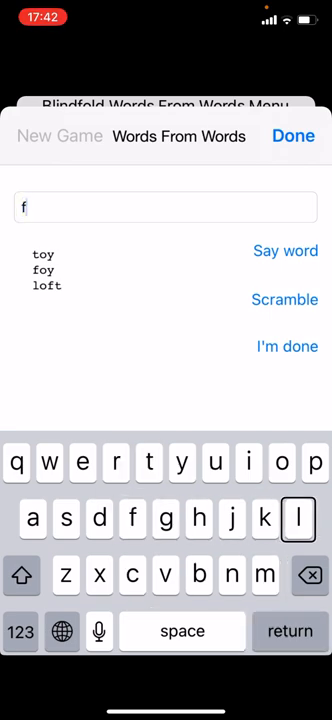
Add the letters i and t to build a new word
click(298, 518)
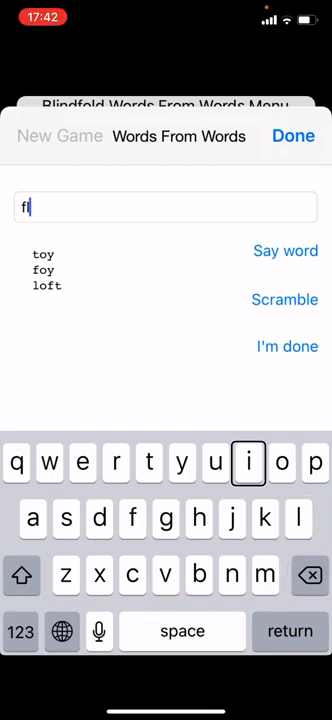
text(i)
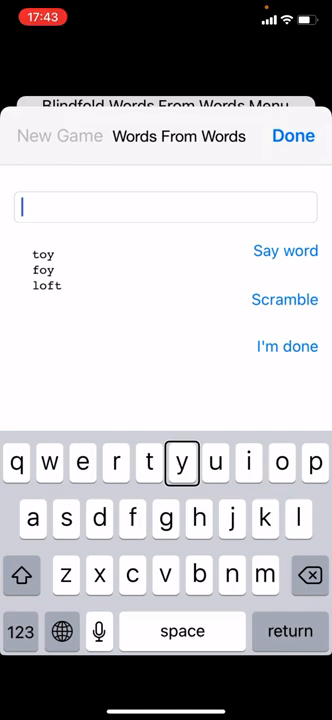
text(t)
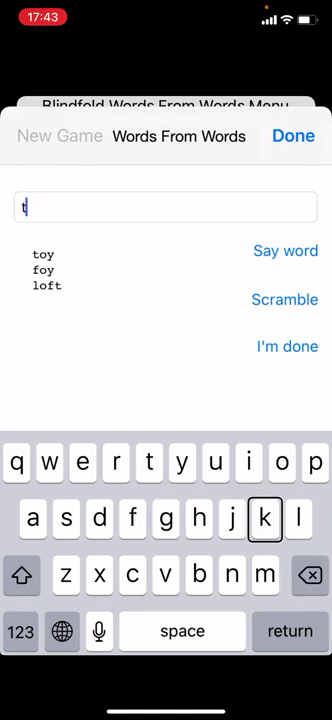
mouse_move(248, 464)
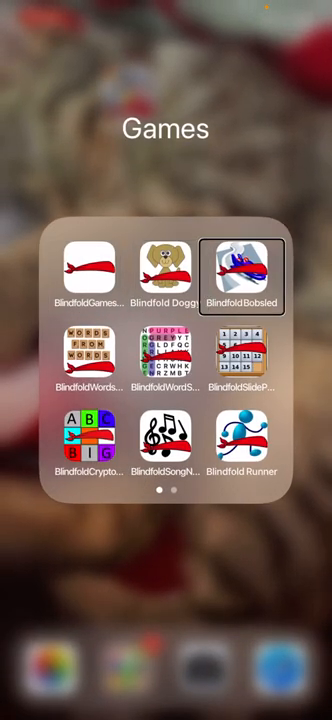
click(166, 356)
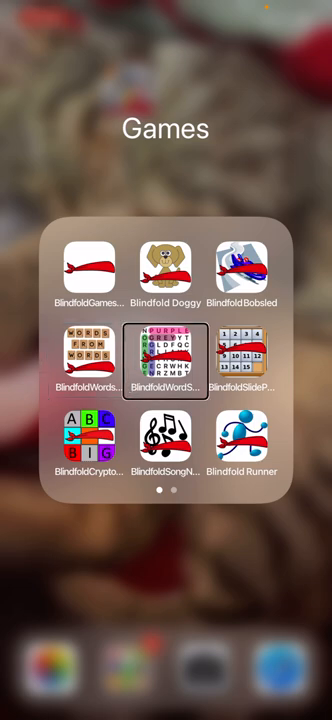
click(244, 356)
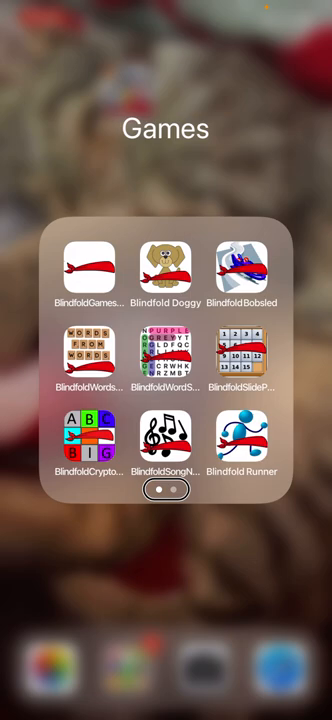
scroll(left, 3)
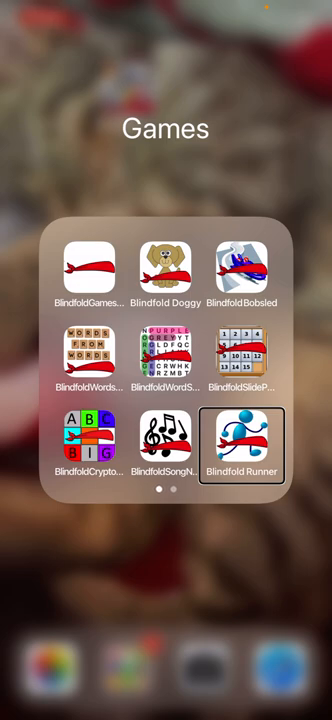
Launch Blindfold Runner from the Games folder and start Easy Practice
click(242, 448)
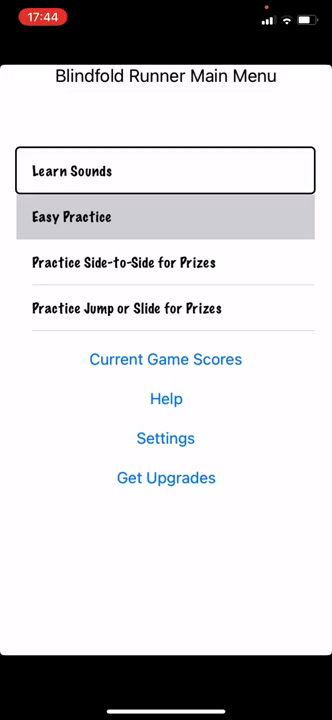
click(164, 216)
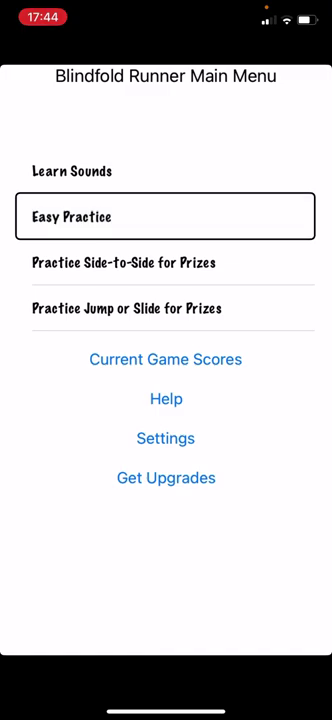
click(164, 216)
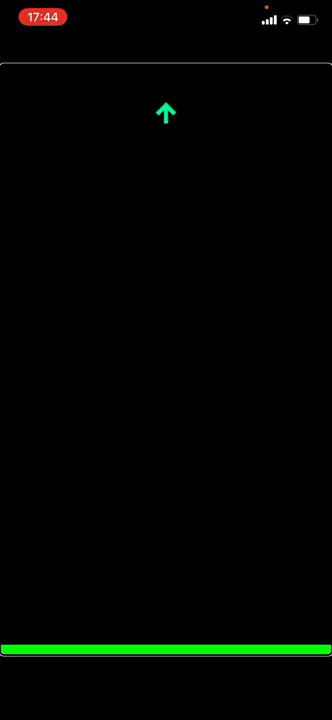